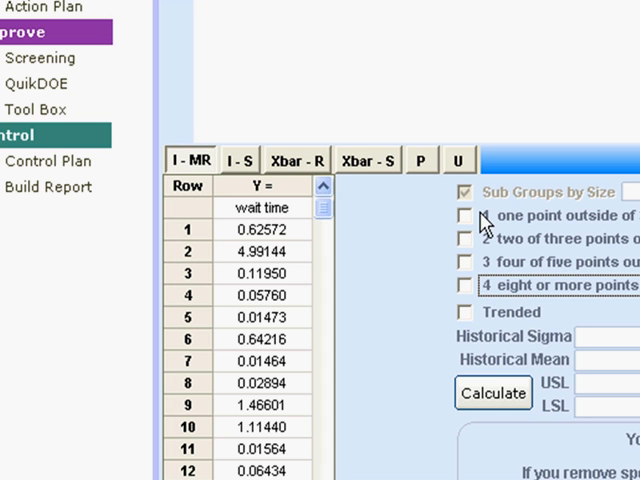
Step: Enable the beyond-3-sigma and eight-points-same-side special-cause tests on the I-MR chart
left_click(463, 217)
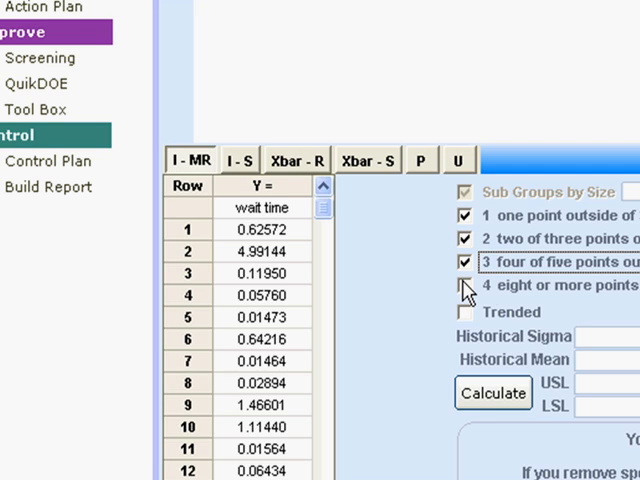
left_click(492, 392)
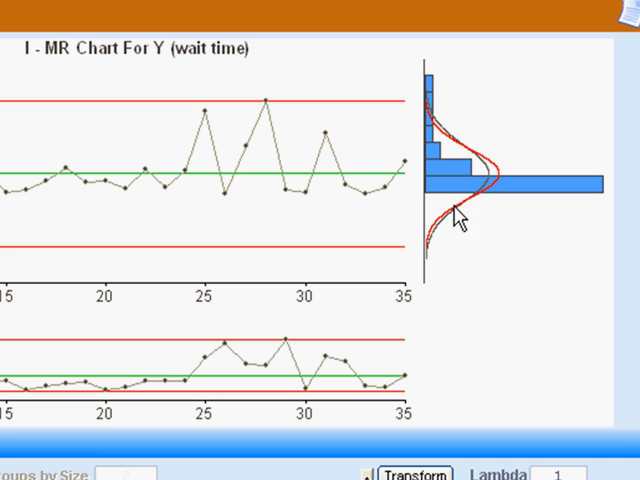
mouse_move(433, 178)
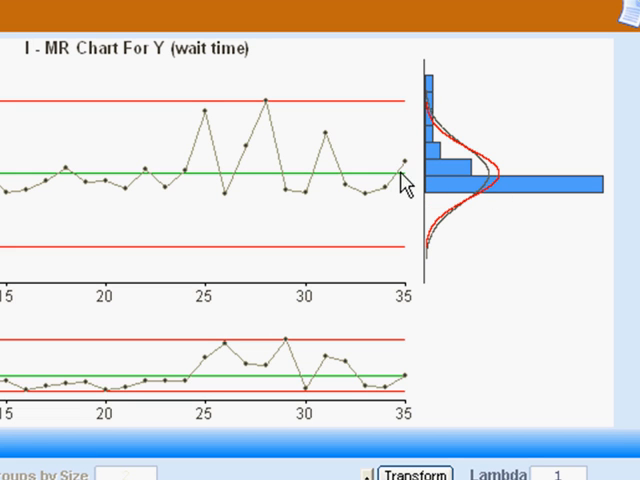
mouse_move(327, 190)
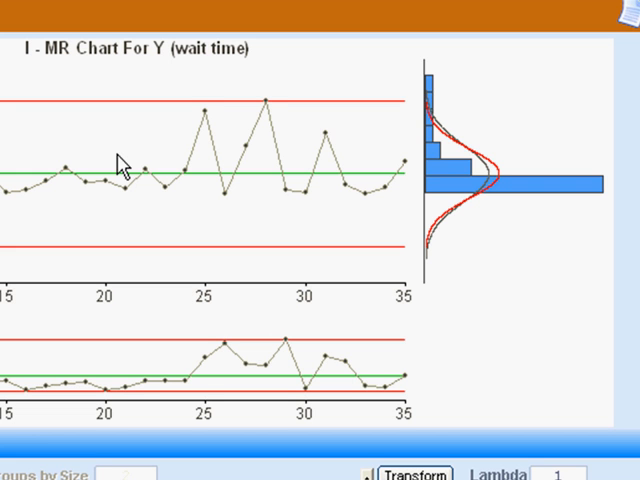
mouse_move(410, 160)
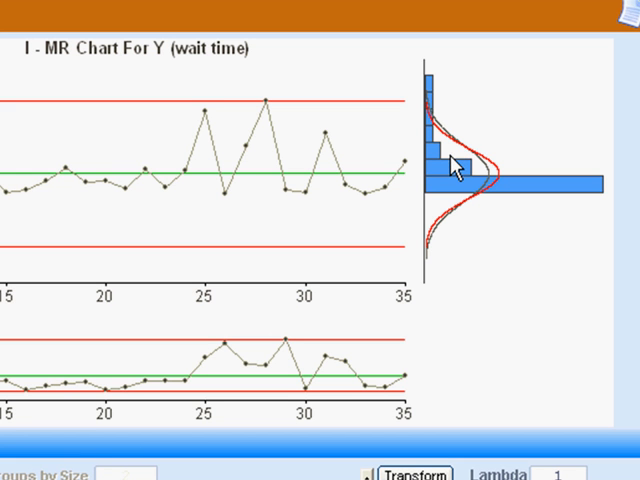
mouse_move(448, 178)
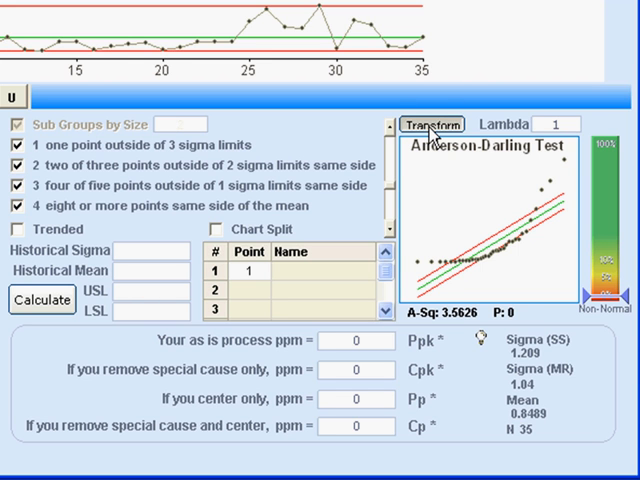
Step: Apply the Box-Cox transformation to wait time, giving lambda 0.192 and P 0.814
left_click(432, 124)
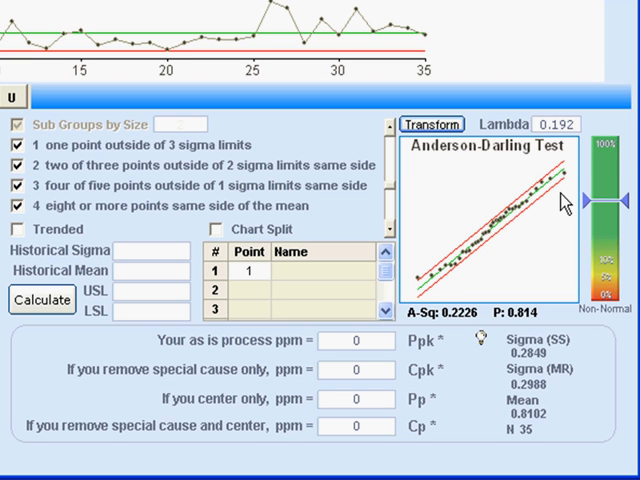
mouse_move(504, 273)
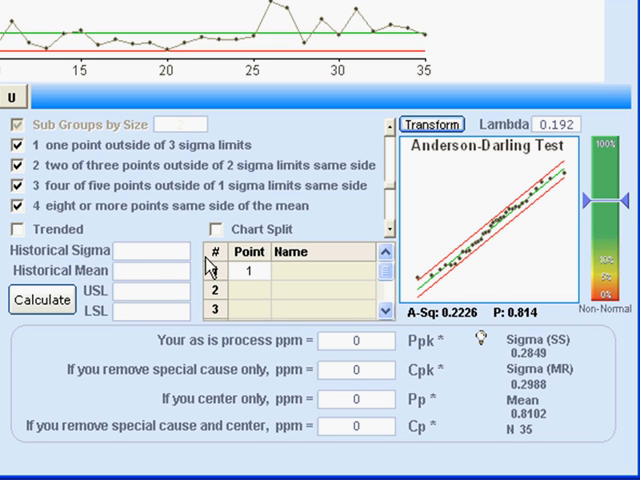
Step: Set USL to 5 and lambda to 1, then recalculate ppm estimates (297 ppm, Ppk 1.14)
left_click(152, 291)
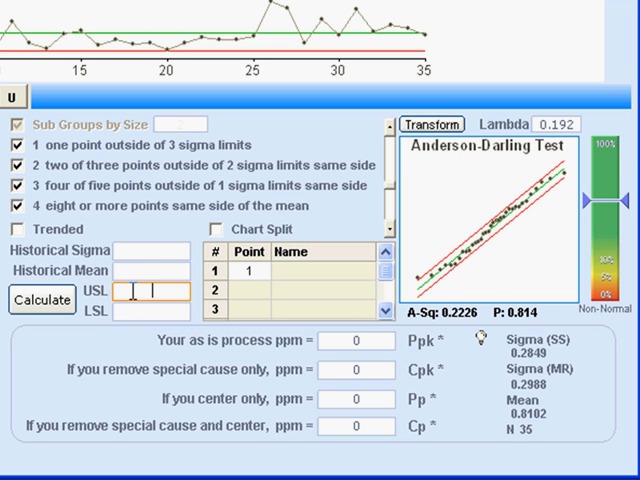
type("5")
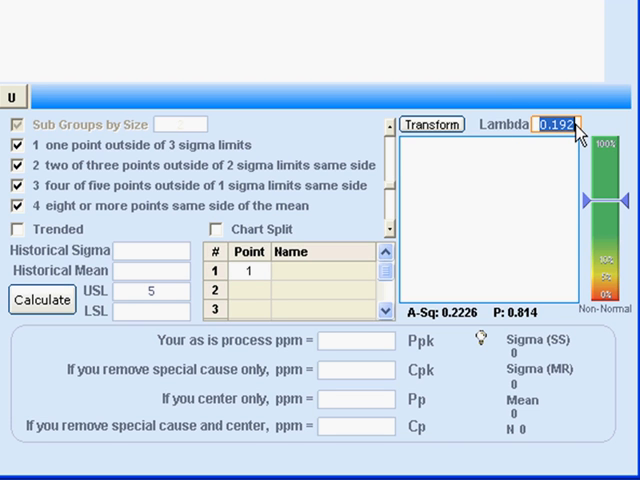
type("1")
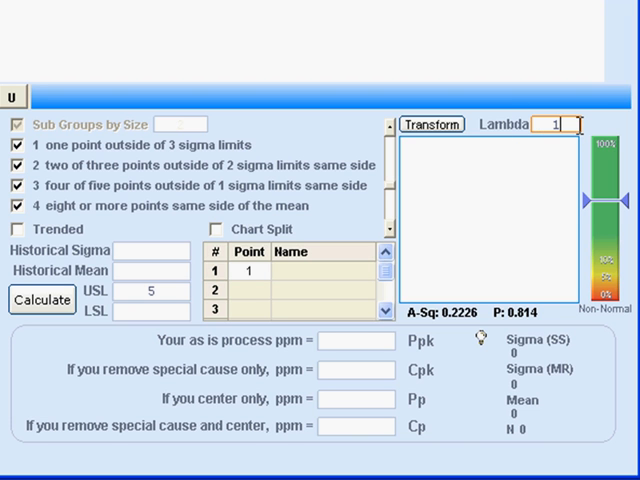
left_click(41, 300)
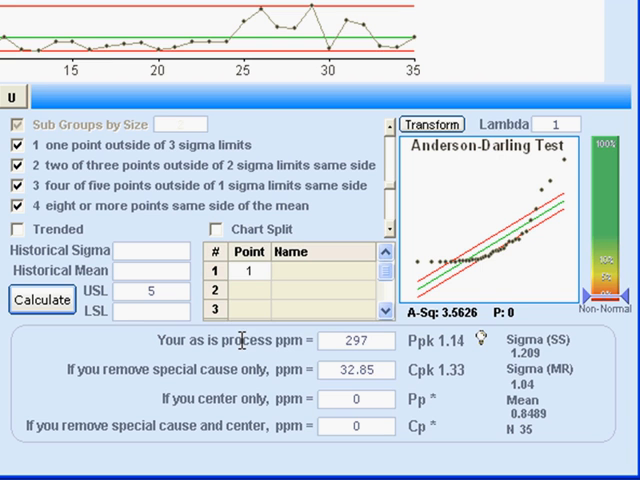
Step: Attempt the Box-Cox transform at lambda 0.192 for capability results
left_click(356, 370)
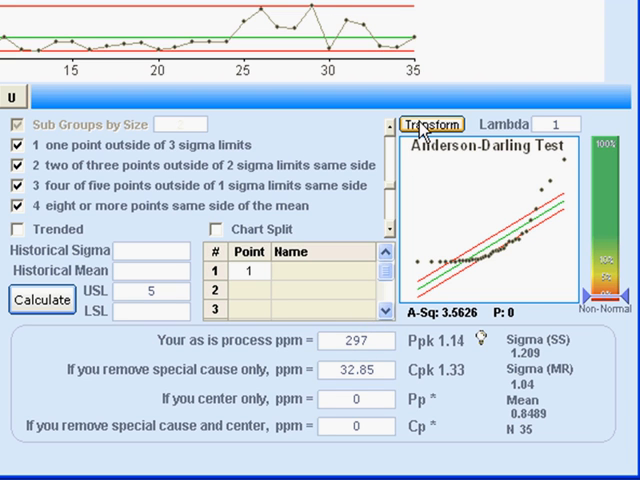
mouse_move(432, 124)
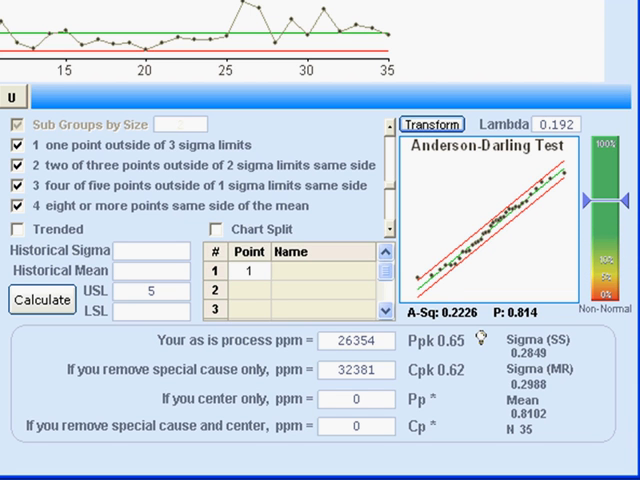
mouse_move(511, 110)
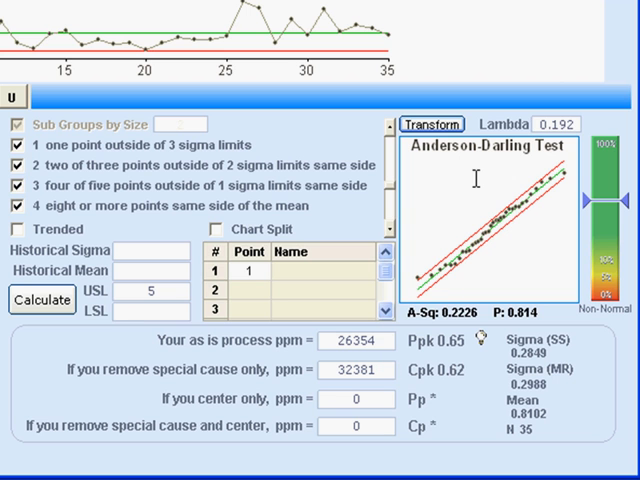
Step: Set lambda to 0 and recalculate, giving 66335 as-is ppm and Ppk 0.5
left_click(568, 124)
type("0")
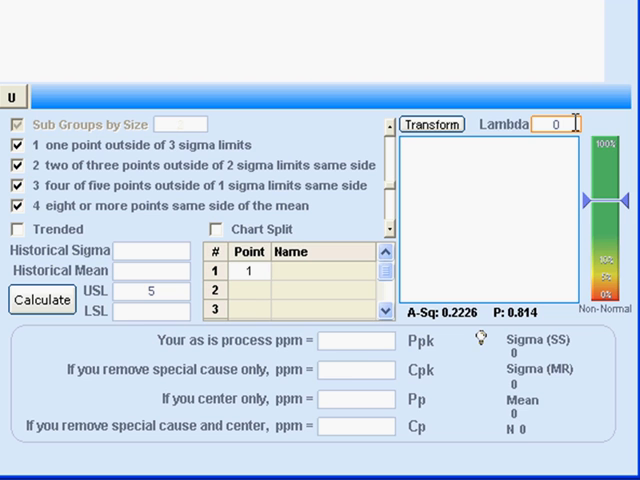
left_click(41, 299)
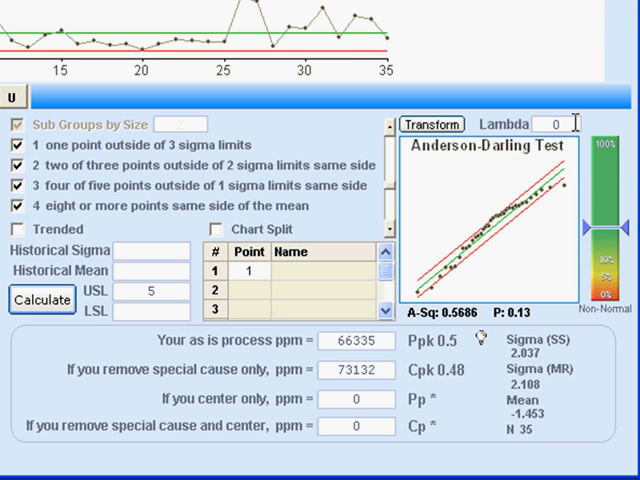